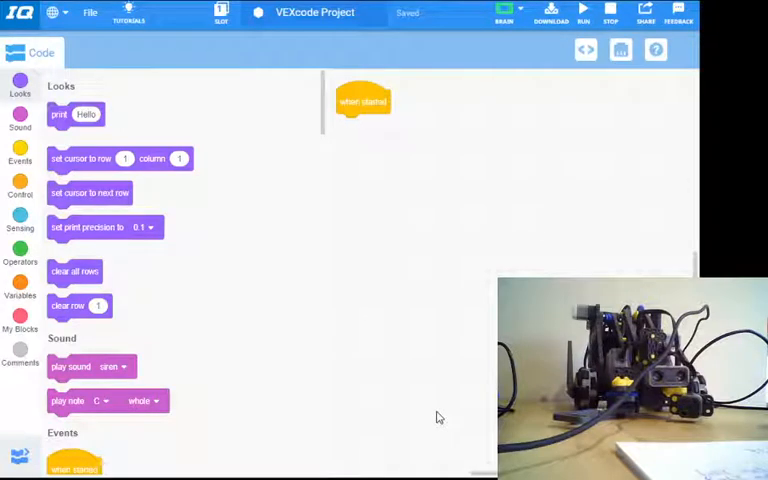
pyautogui.moveTo(445, 408)
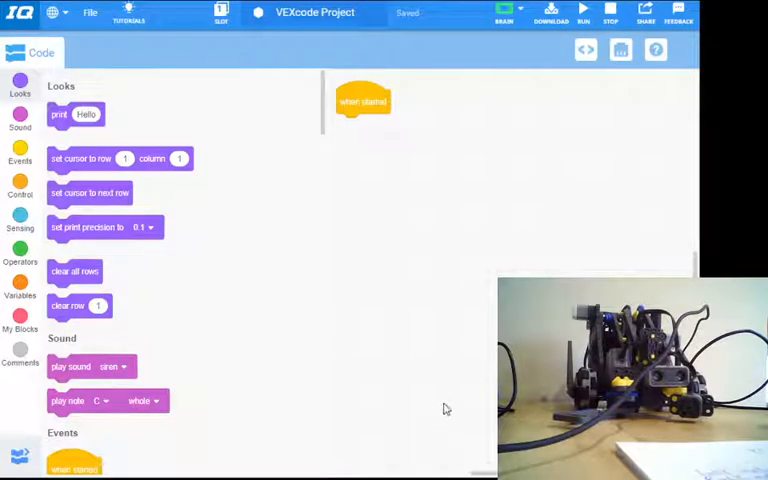
pyautogui.moveTo(443, 417)
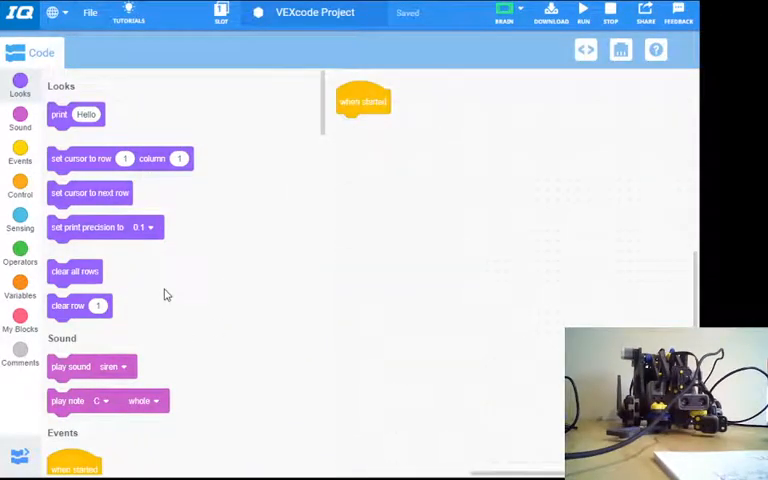
pyautogui.moveTo(593, 204)
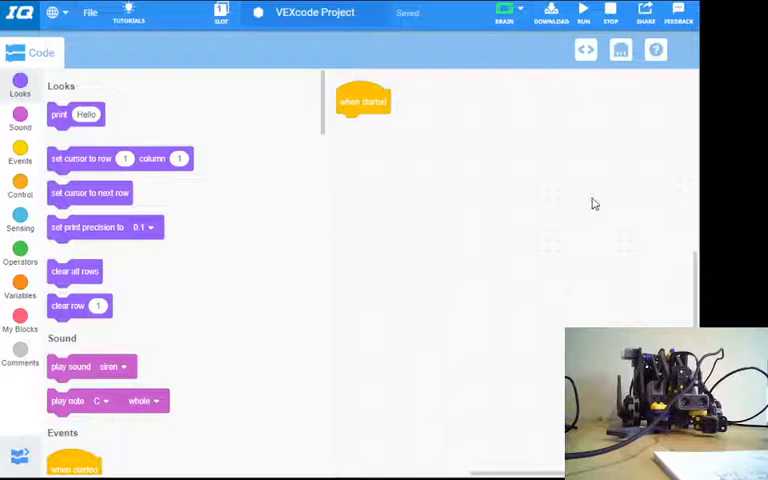
pyautogui.moveTo(630, 196)
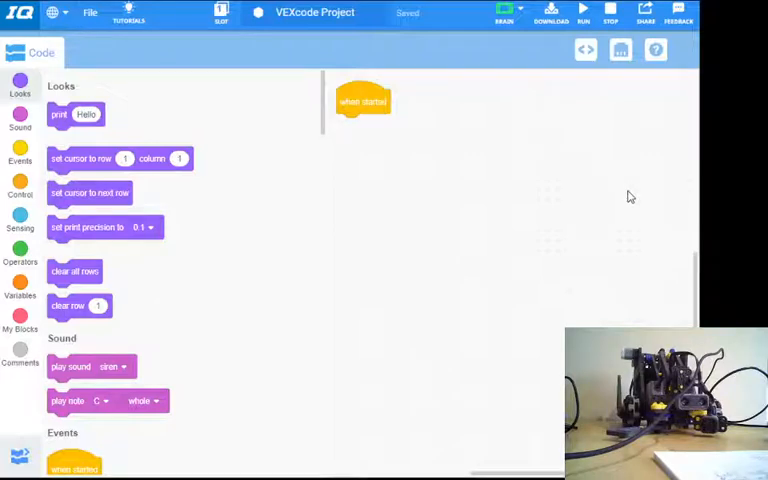
pyautogui.moveTo(497, 50)
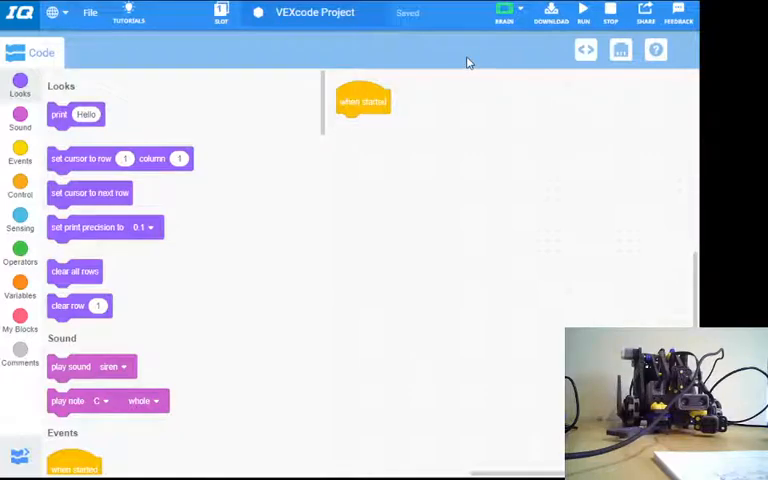
pyautogui.moveTo(550, 69)
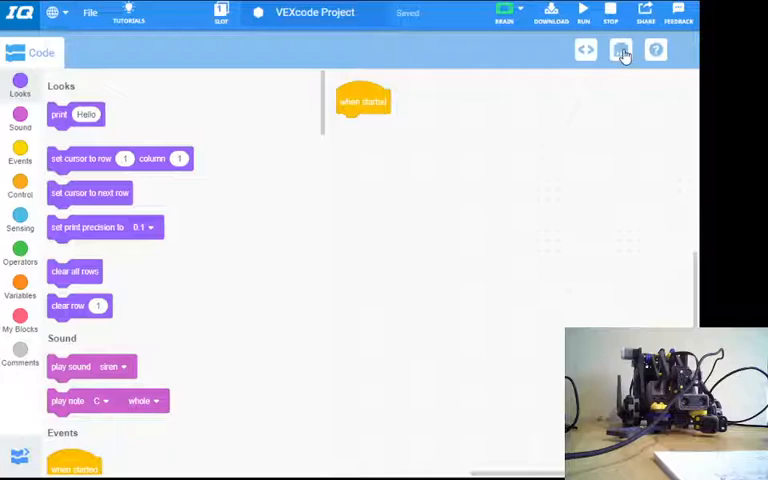
# - Open the Devices configuration and display the grid of device types to add
pyautogui.click(620, 50)
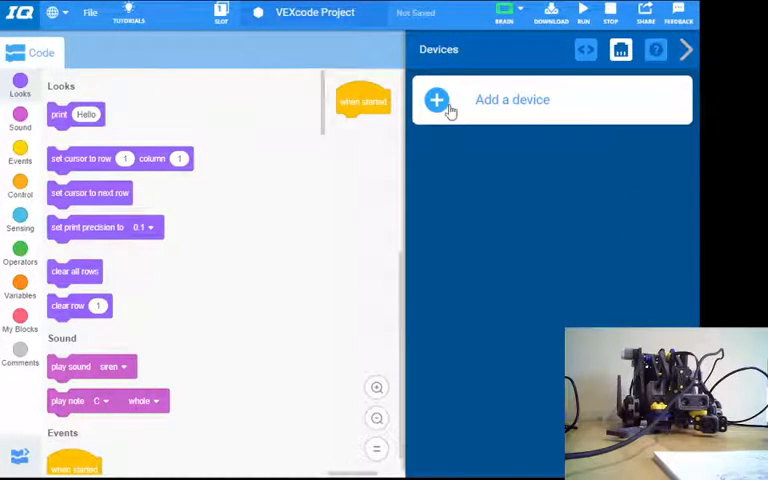
pyautogui.click(436, 99)
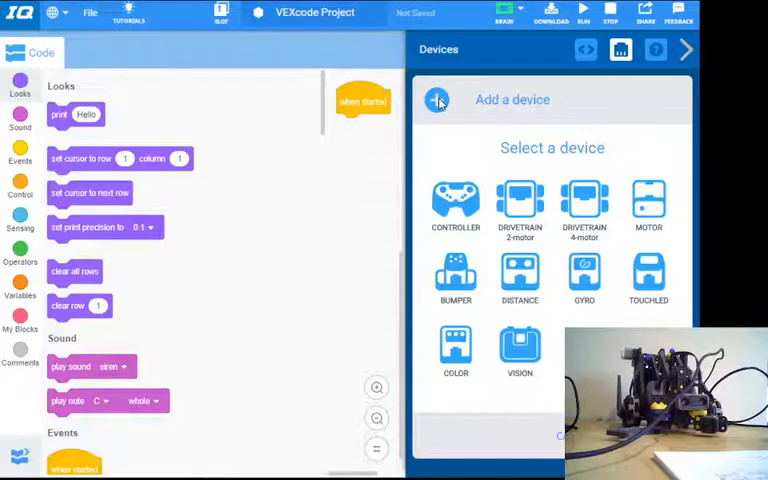
pyautogui.moveTo(453, 156)
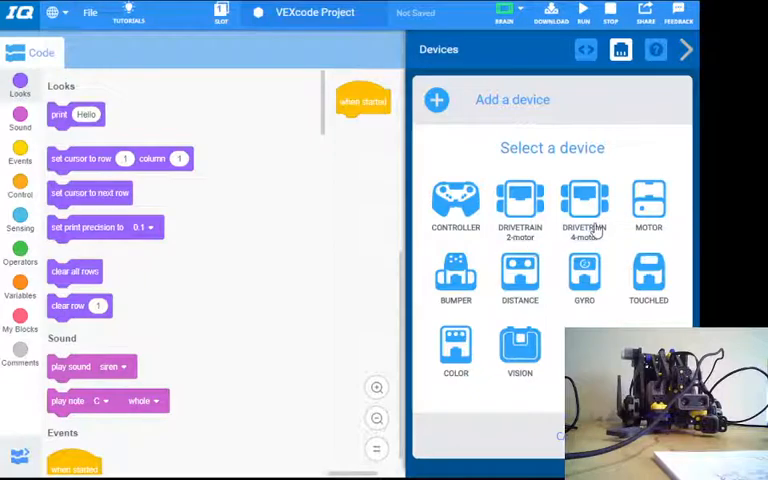
pyautogui.moveTo(498, 278)
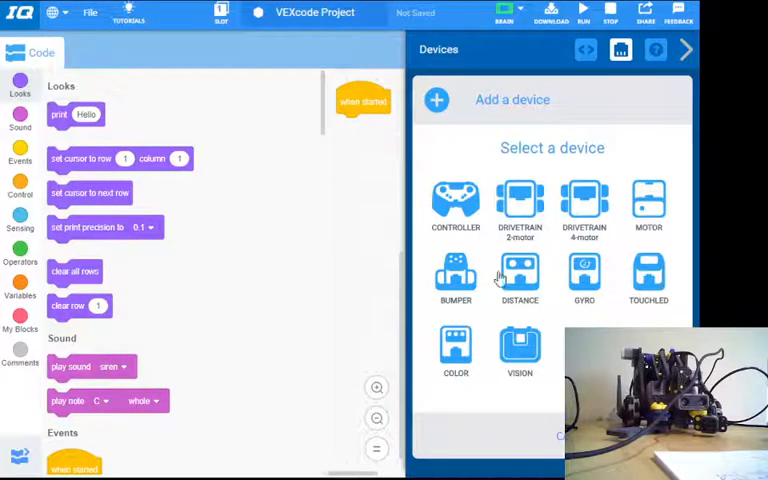
pyautogui.moveTo(539, 316)
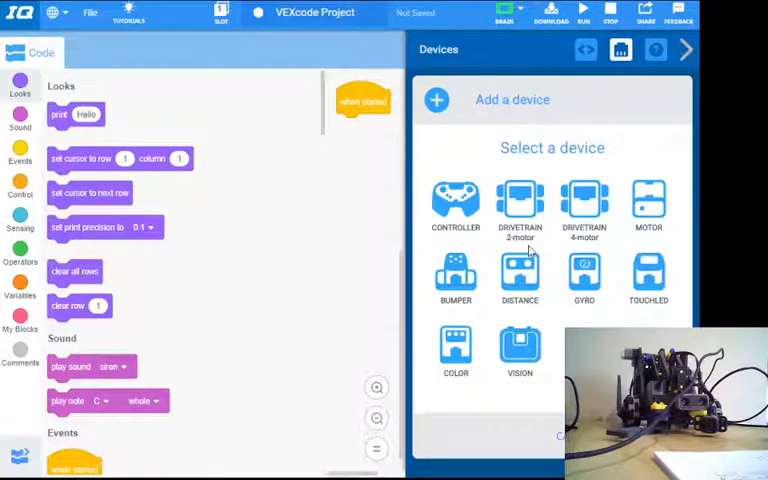
pyautogui.moveTo(538, 242)
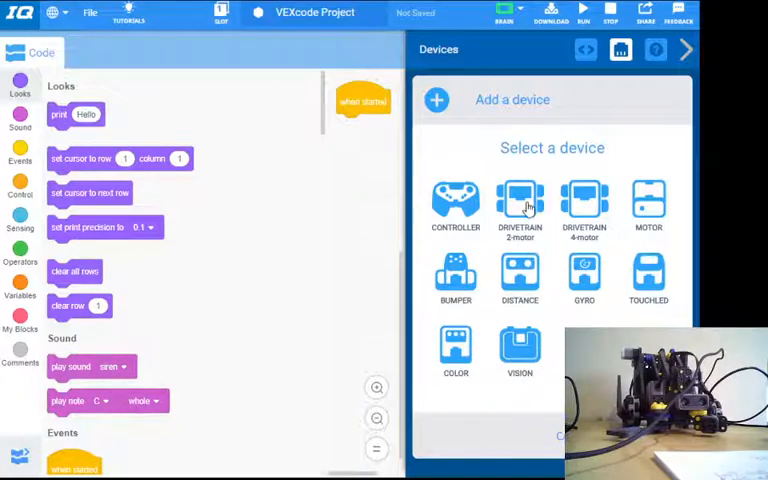
# - Add a 2-motor drivetrain with the left motor on port 1 and the right motor on port 6
pyautogui.click(519, 200)
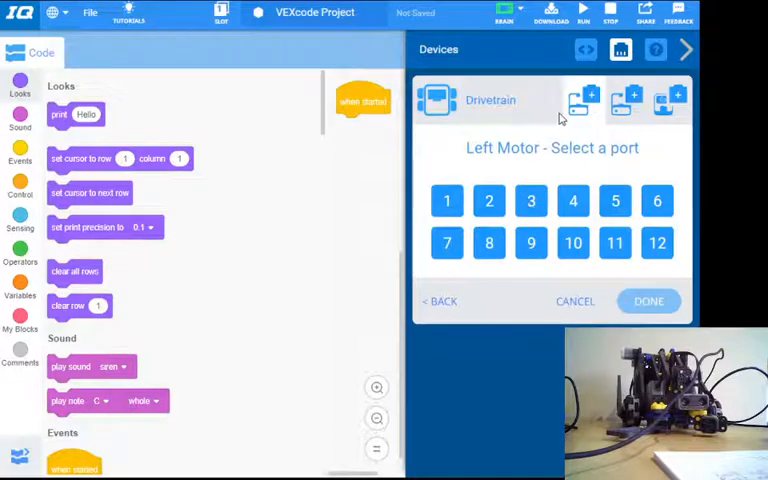
pyautogui.moveTo(500, 168)
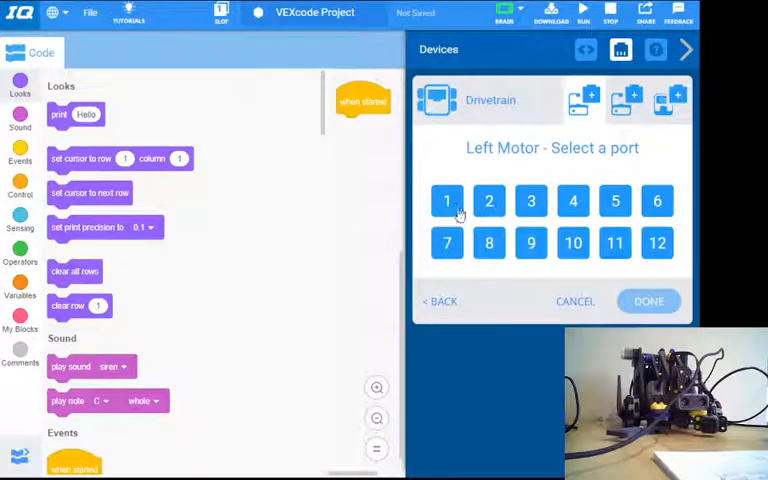
pyautogui.click(446, 201)
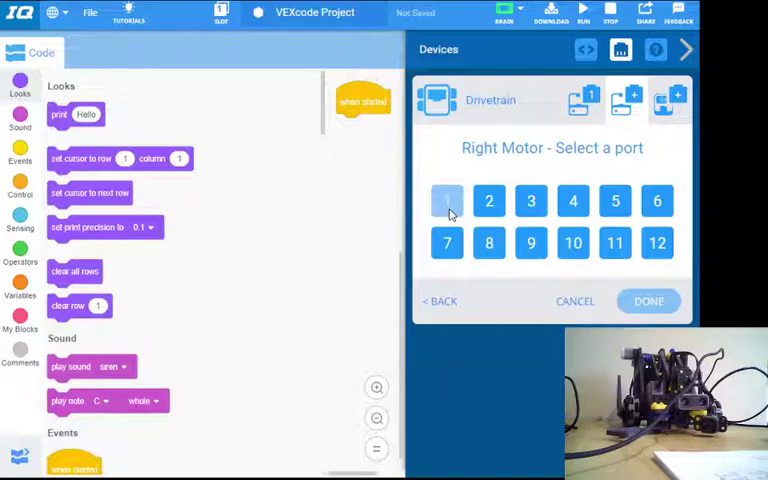
pyautogui.moveTo(655, 201)
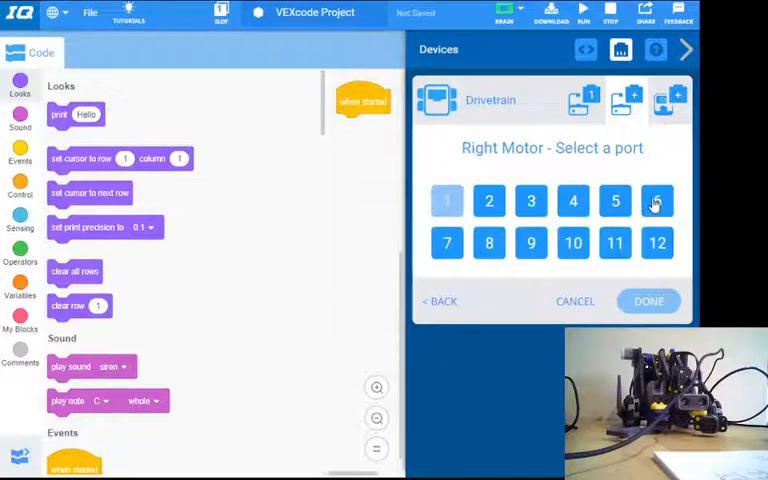
pyautogui.click(655, 201)
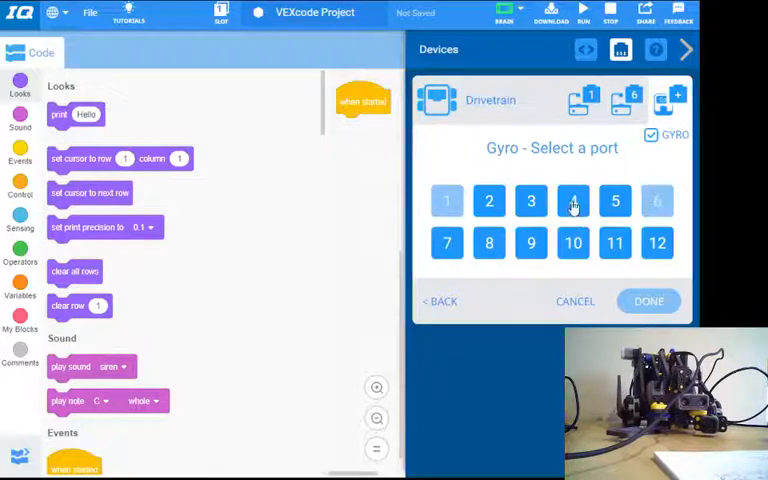
pyautogui.moveTo(628, 175)
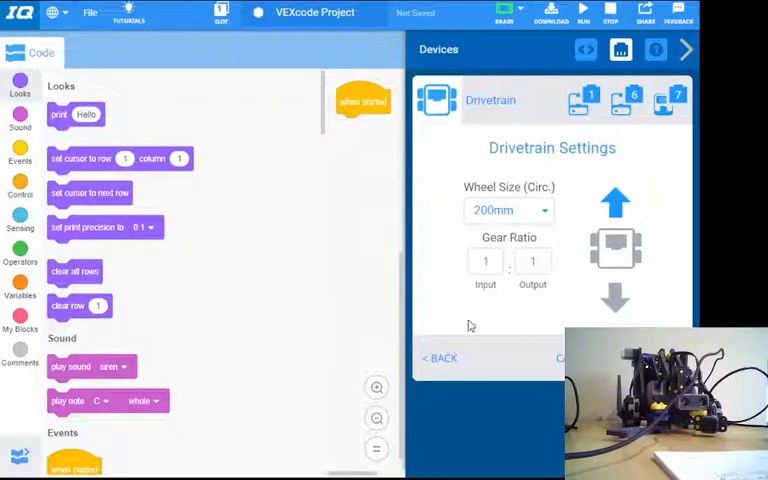
# - Confirm the drivetrain settings with the gyro on port 7, then browse the new Drivetrain blocks
pyautogui.click(440, 358)
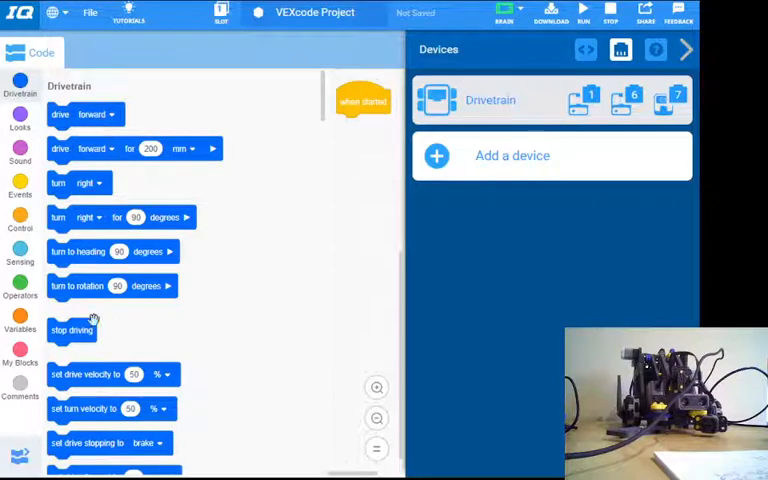
pyautogui.moveTo(148, 131)
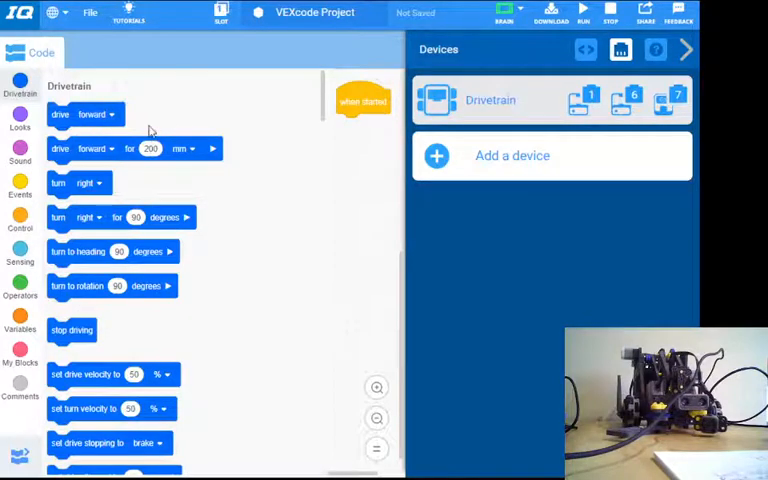
pyautogui.scroll(-3)
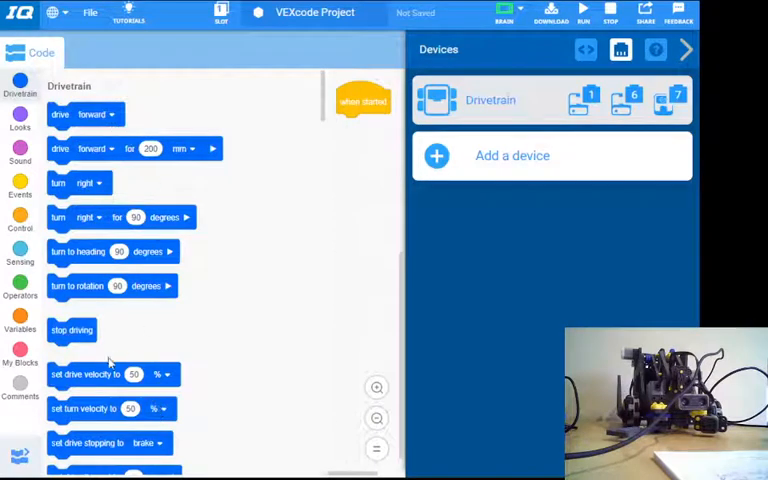
pyautogui.moveTo(291, 242)
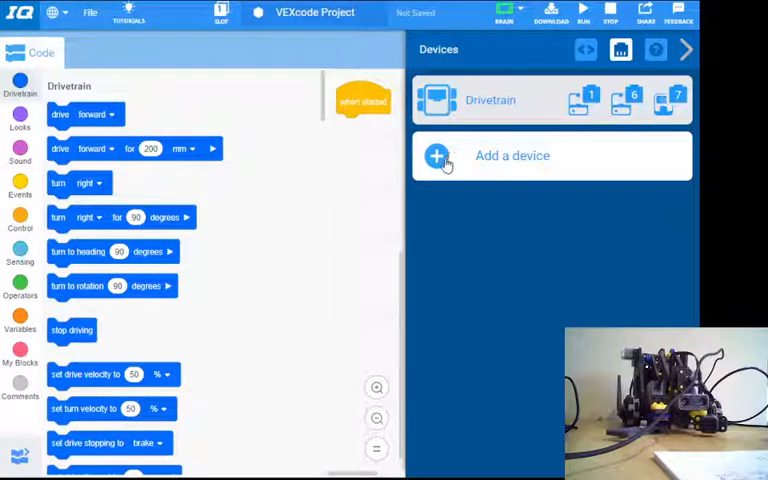
pyautogui.moveTo(438, 158)
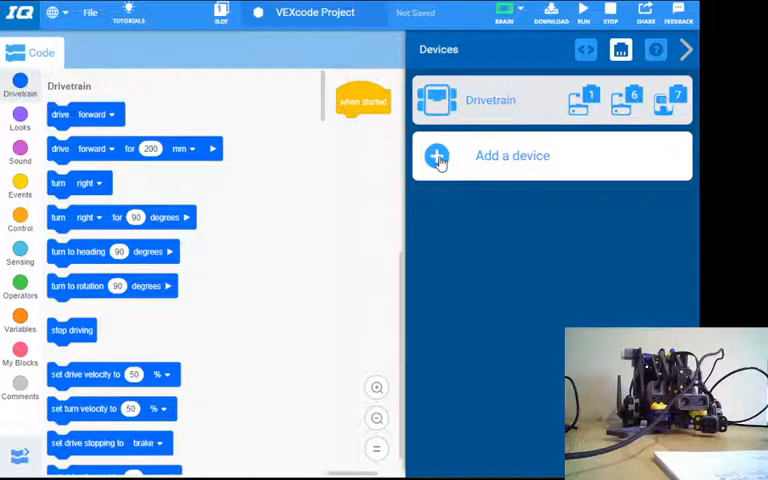
# - Add a standalone motor on port 4 named 'claw'
pyautogui.click(437, 157)
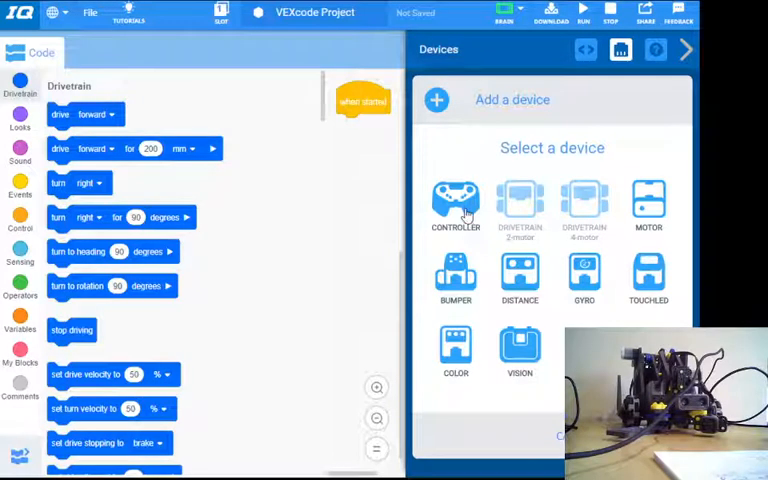
pyautogui.click(648, 200)
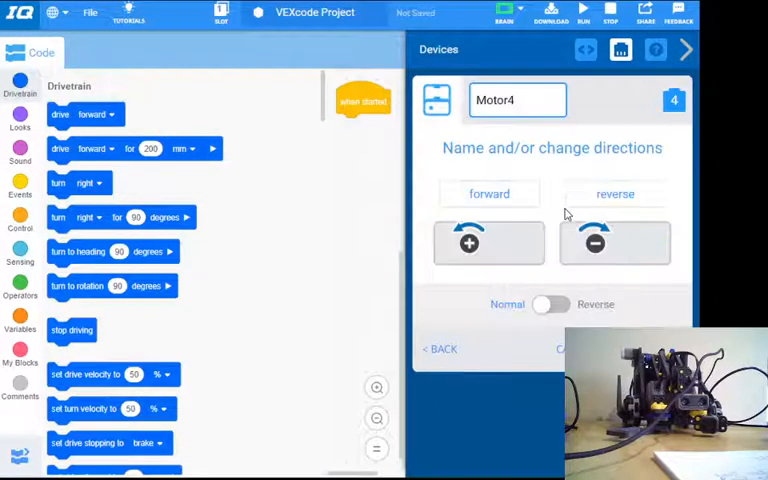
pyautogui.click(517, 100)
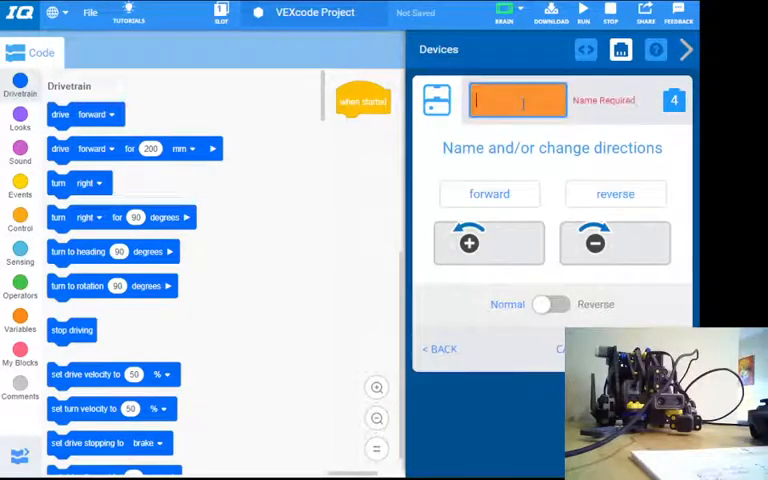
pyautogui.write('clae')
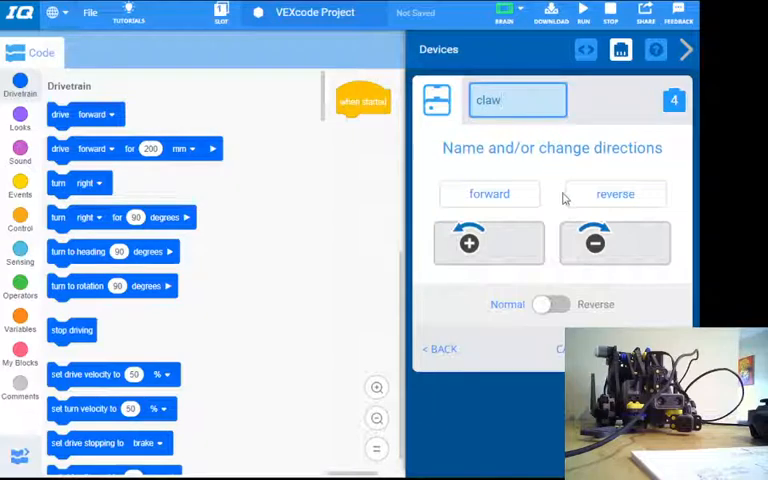
pyautogui.click(440, 349)
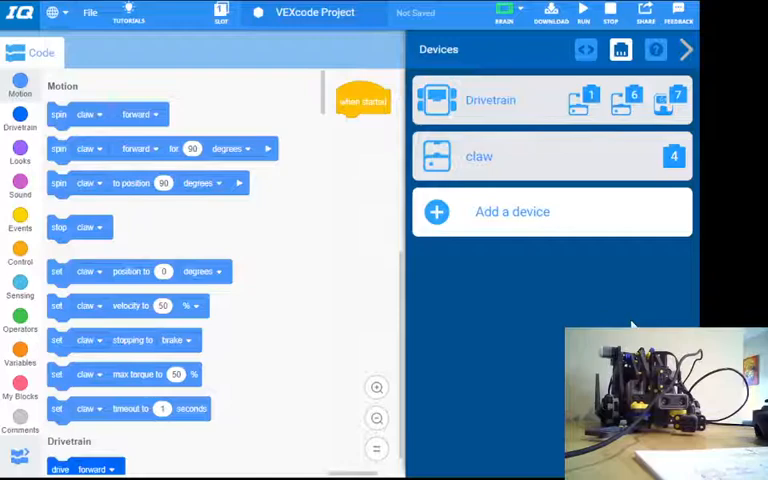
pyautogui.moveTo(443, 226)
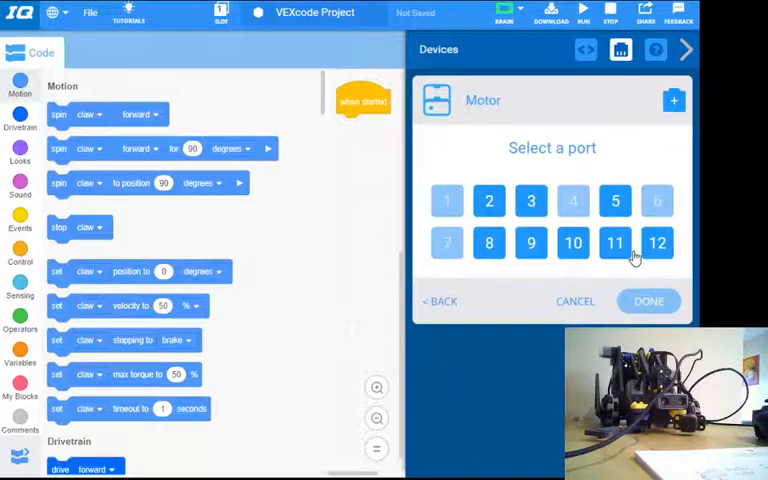
# - Add a standalone motor on port 5 named 'Arm'
pyautogui.click(615, 201)
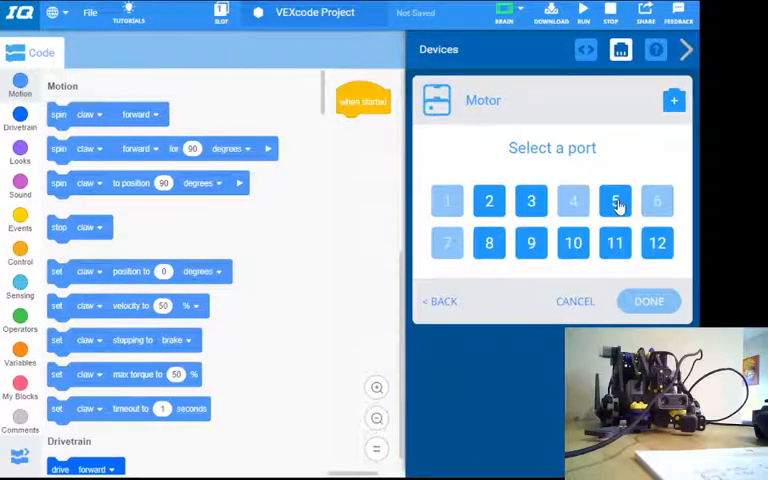
pyautogui.click(615, 200)
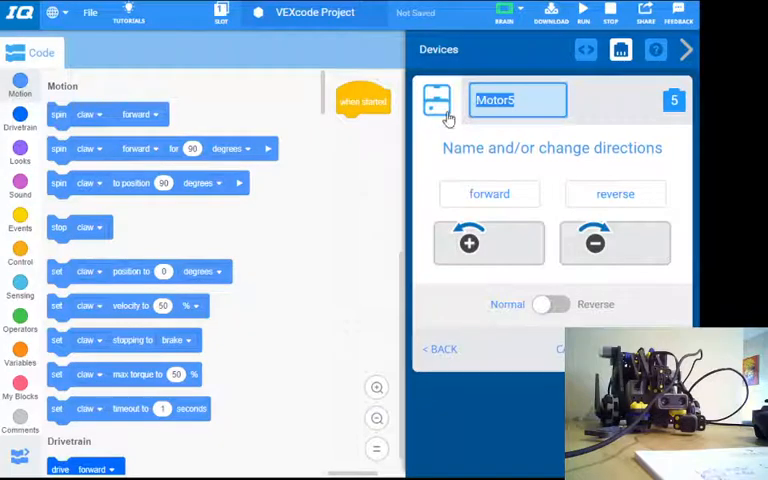
pyautogui.write('Arm')
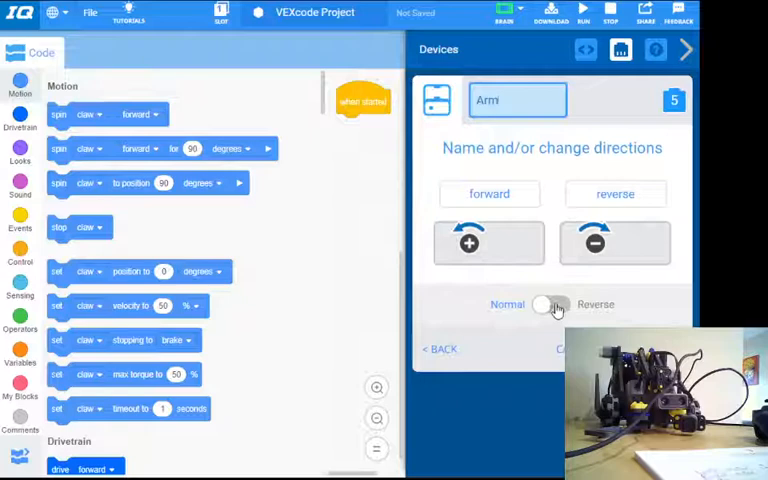
pyautogui.click(551, 305)
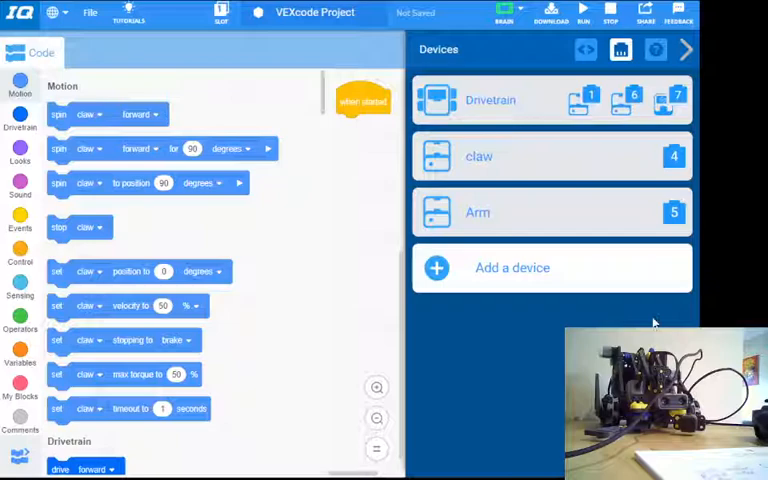
pyautogui.moveTo(628, 203)
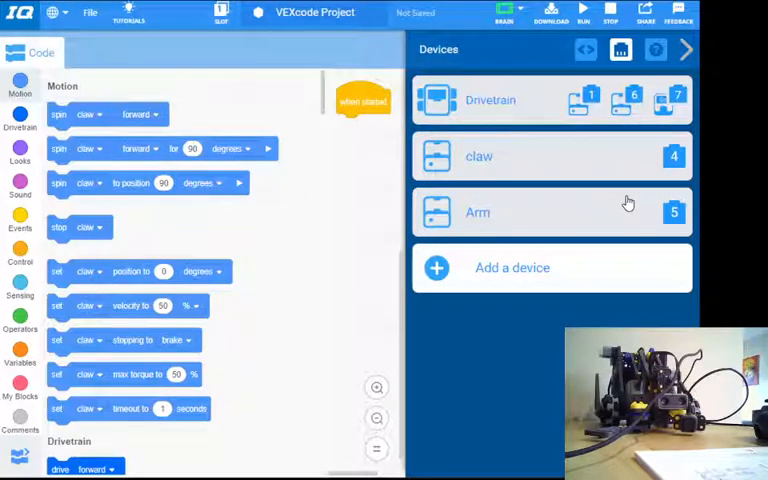
pyautogui.moveTo(612, 169)
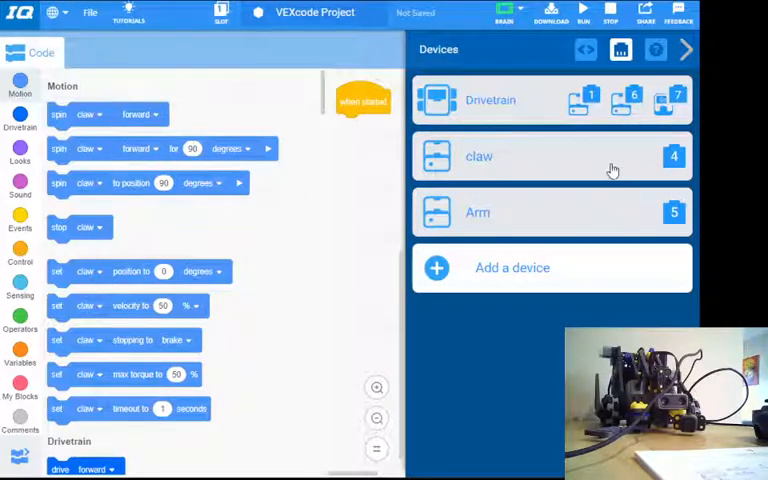
pyautogui.moveTo(527, 110)
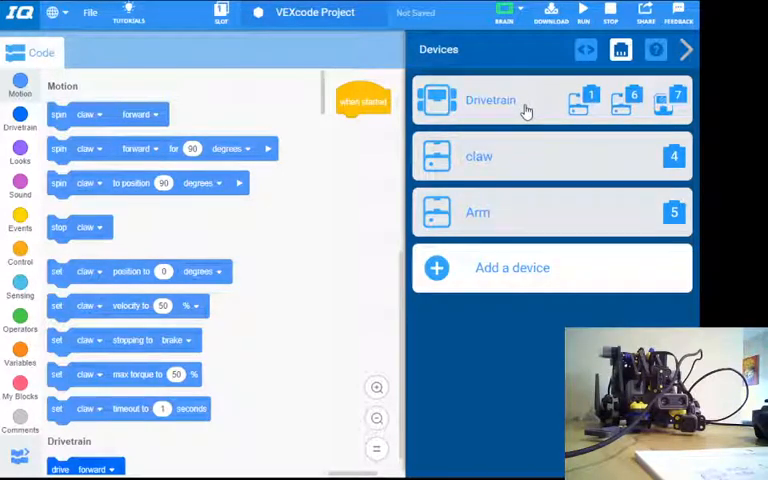
pyautogui.moveTo(554, 120)
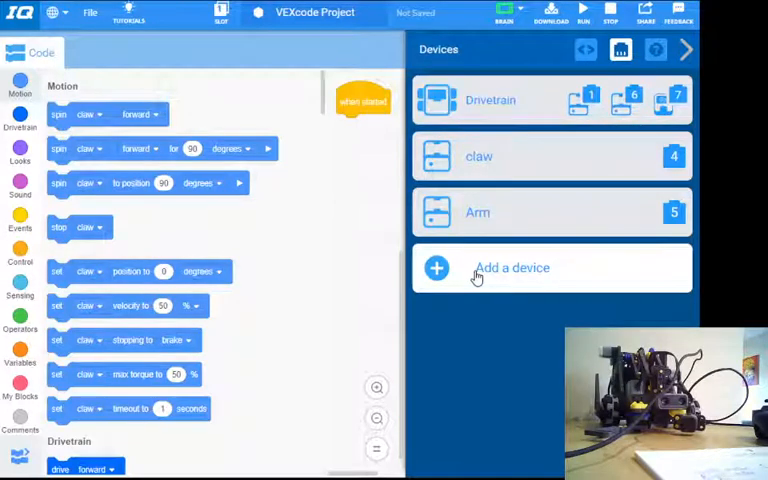
# - Add a controller with bumper buttons mapped to claw and Arm, and joysticks to the drivetrain
pyautogui.click(512, 267)
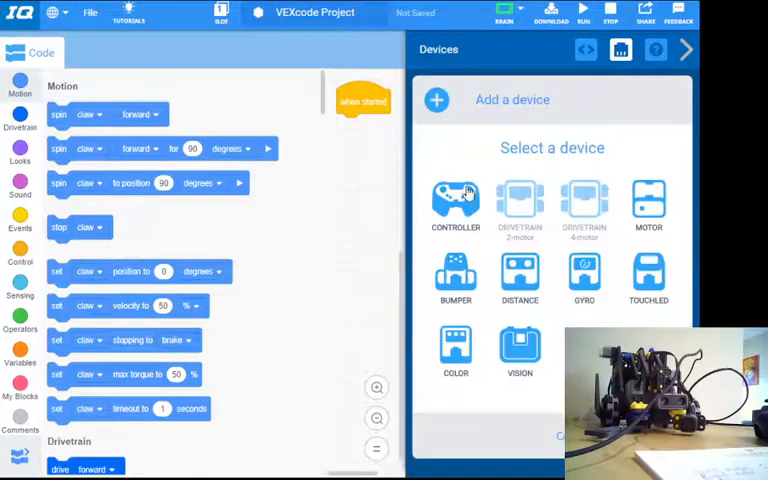
pyautogui.click(455, 197)
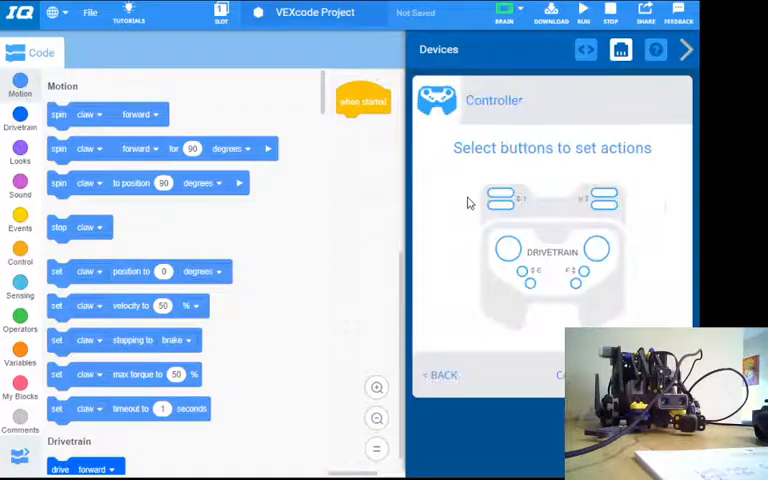
pyautogui.moveTo(593, 311)
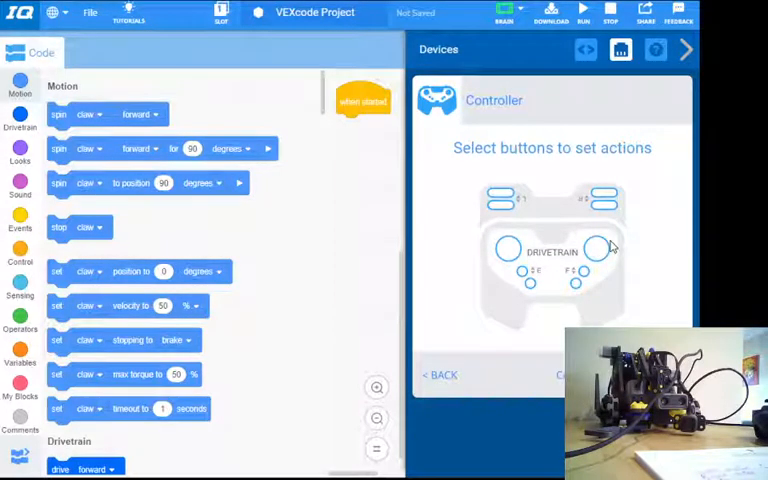
pyautogui.click(506, 250)
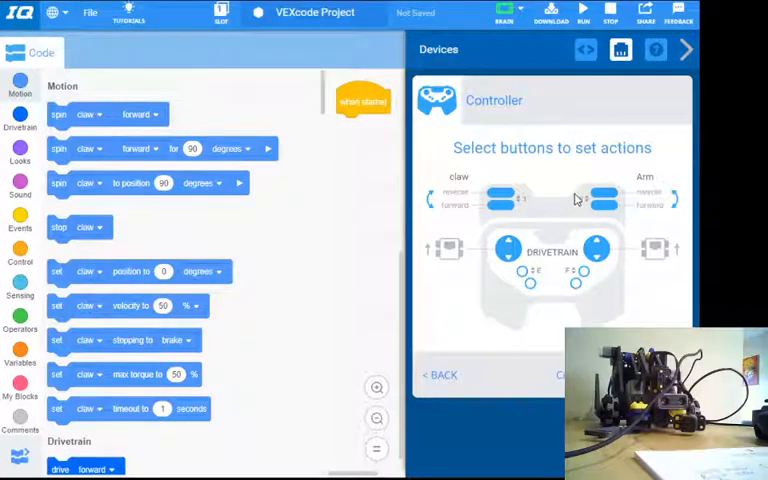
pyautogui.click(440, 375)
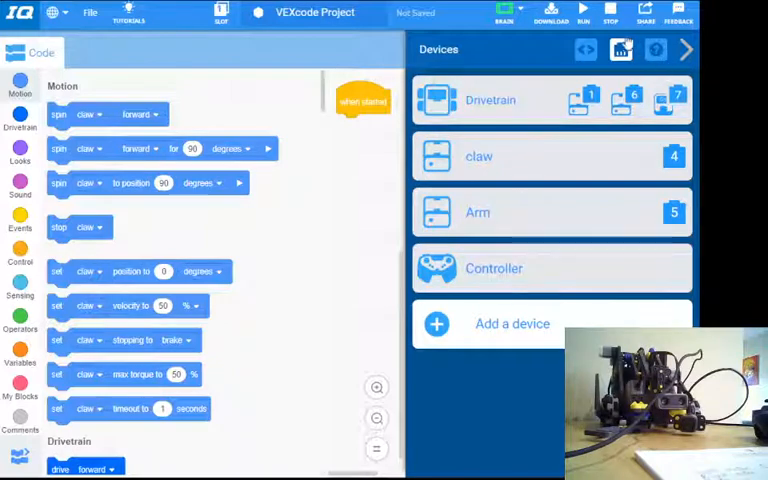
# - Close the Devices panel and begin saving the project as march42021
pyautogui.click(697, 49)
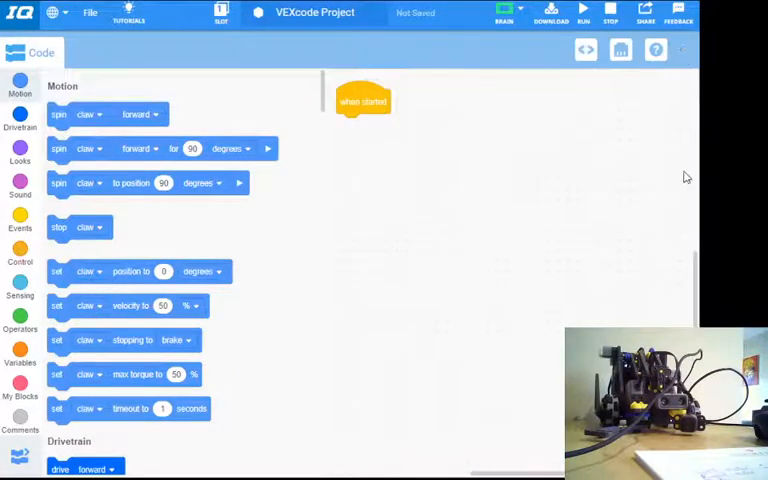
pyautogui.moveTo(502, 54)
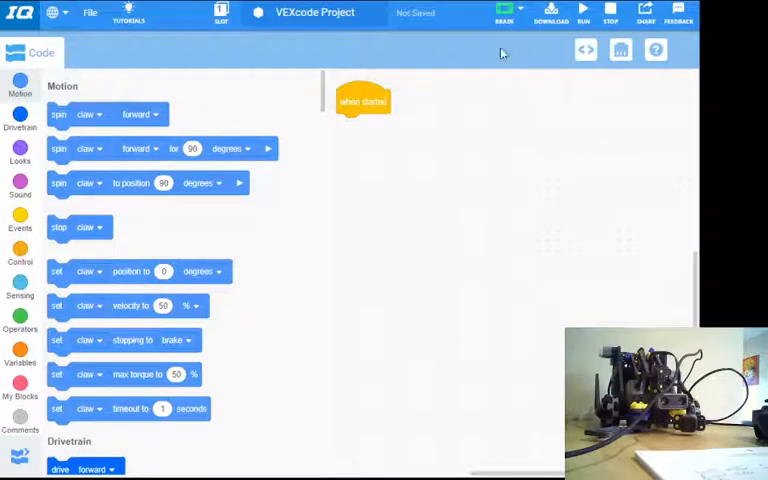
pyautogui.click(504, 10)
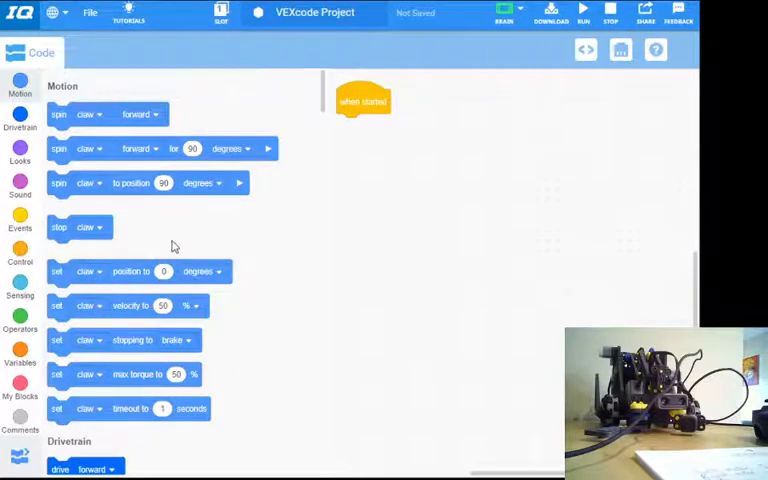
pyautogui.moveTo(183, 258)
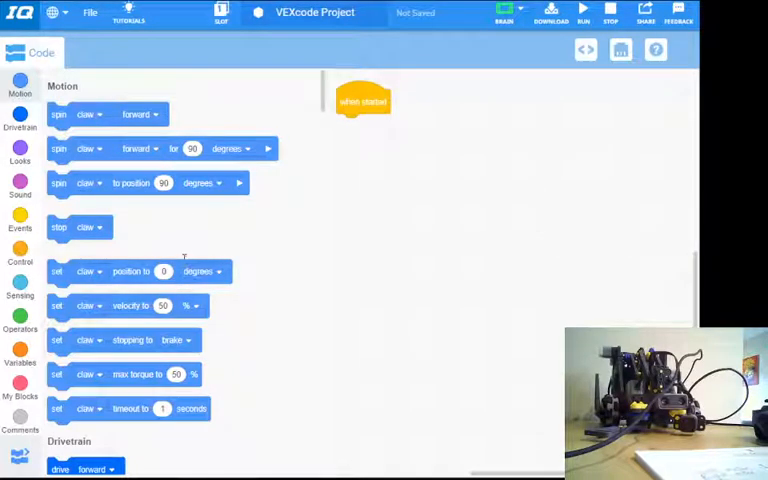
pyautogui.moveTo(44, 262)
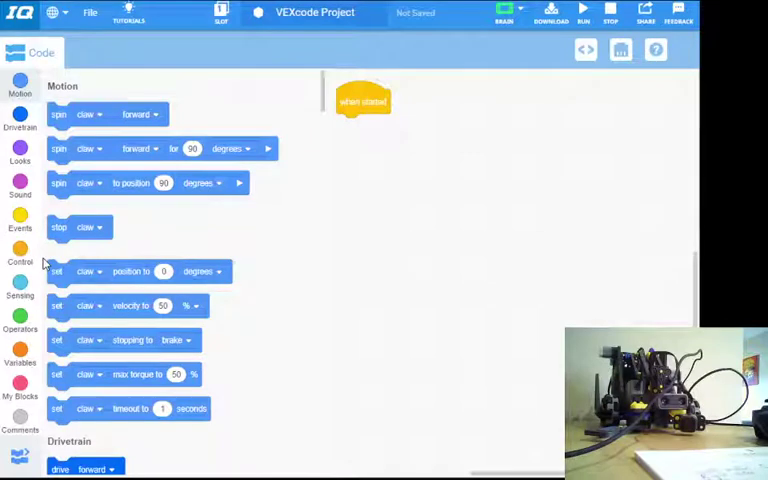
pyautogui.moveTo(48, 262)
pyautogui.write('march42021')
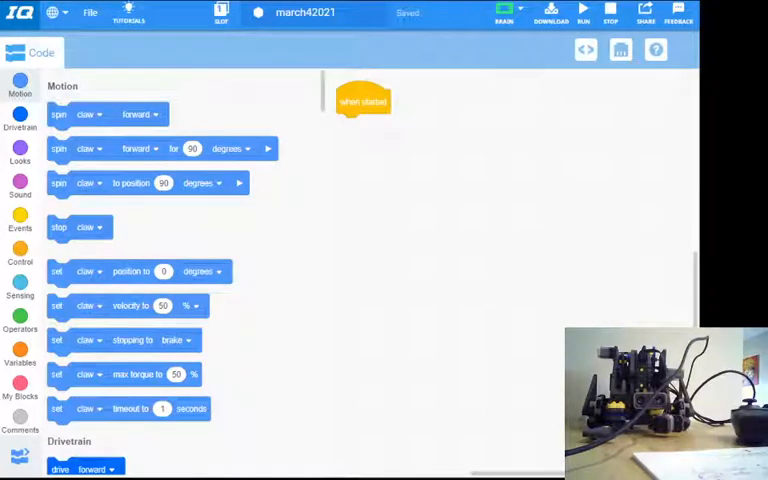
pyautogui.moveTo(238, 426)
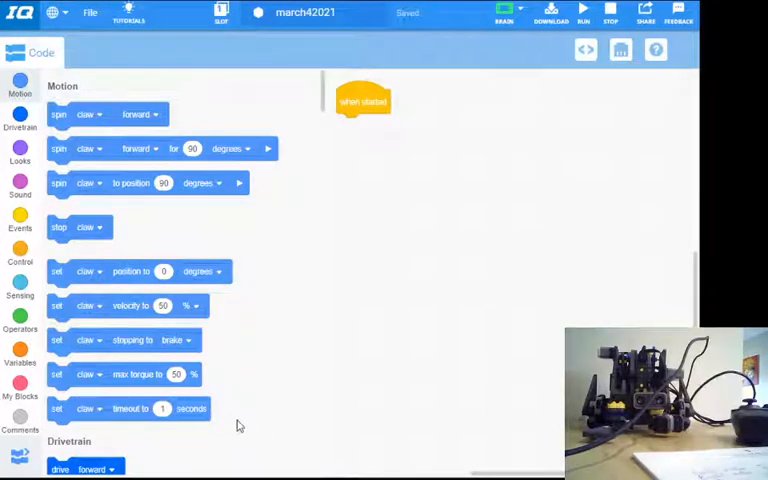
pyautogui.moveTo(437, 414)
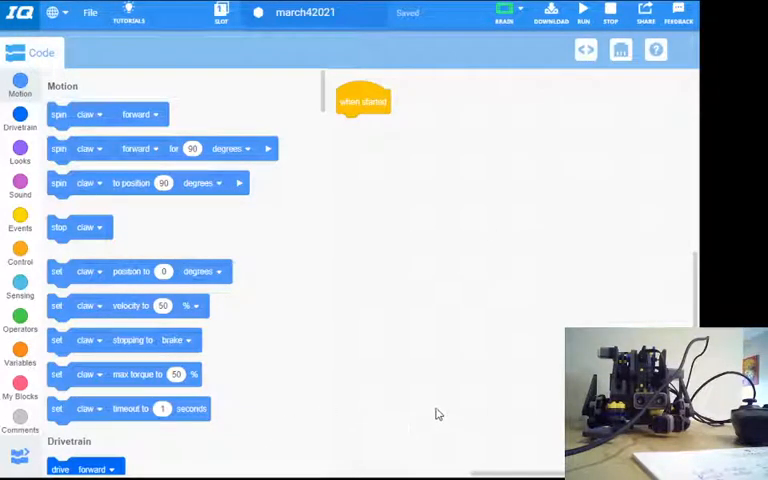